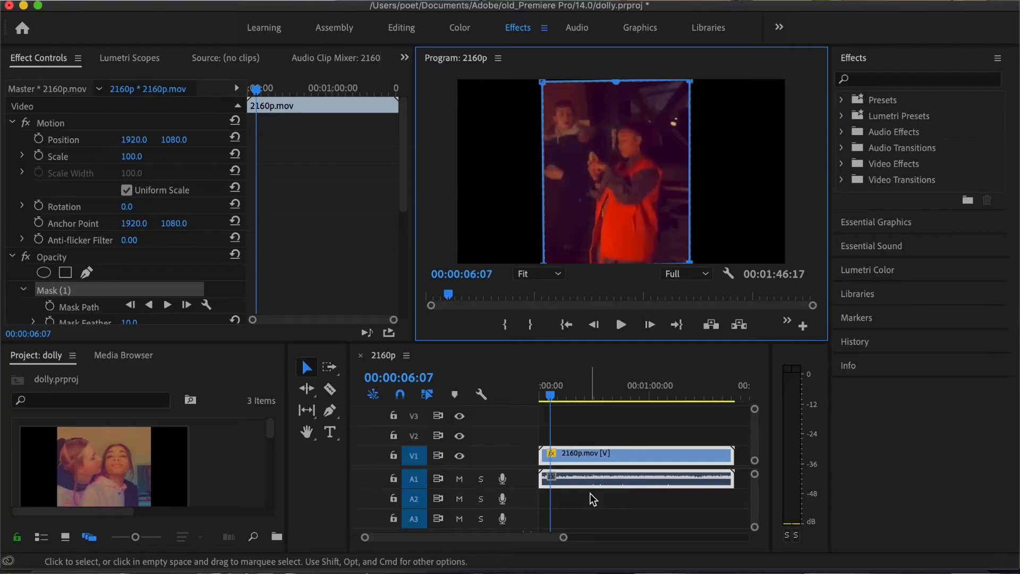
mouse_move(64, 260)
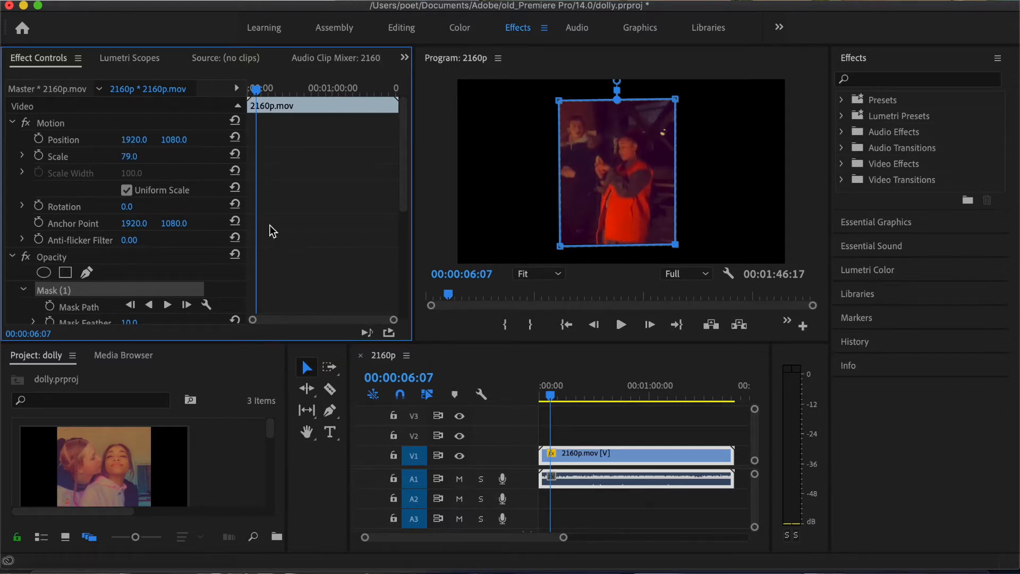
mouse_move(553, 412)
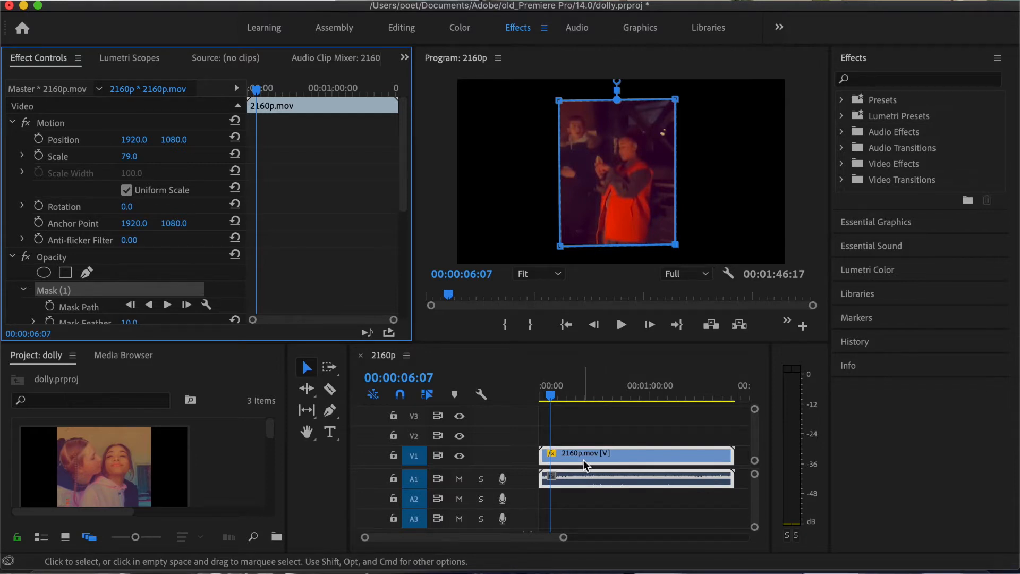
mouse_move(585, 465)
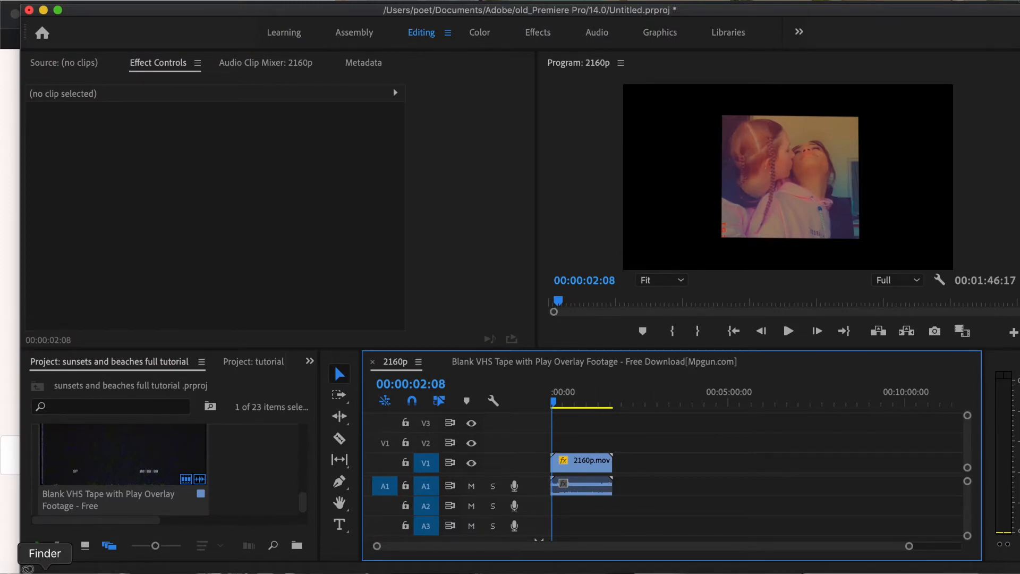
- Show Recents in a Finder window, listing the downloaded VHS overlay clips and 2160p.mov
left_click(45, 552)
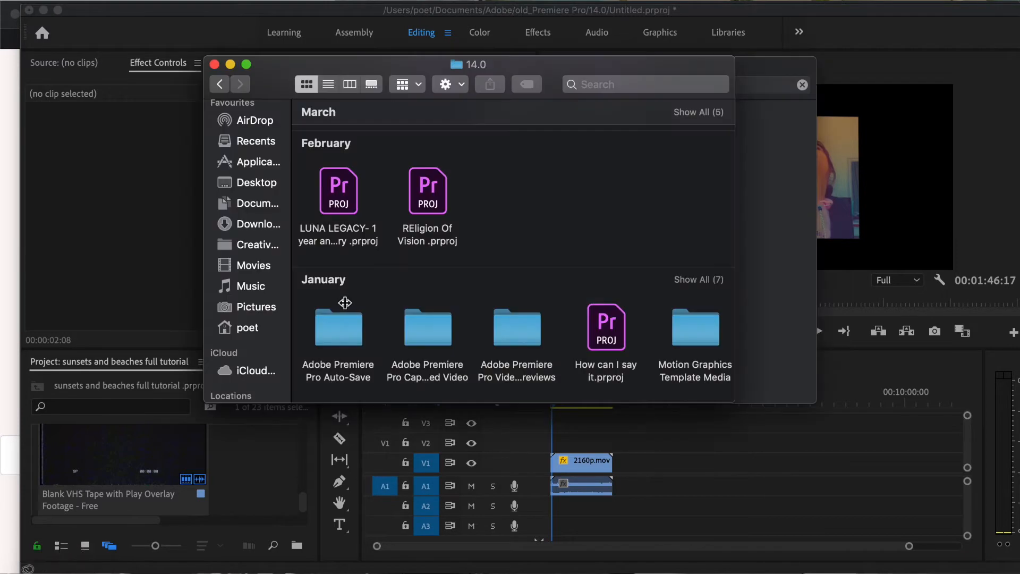
left_click(256, 141)
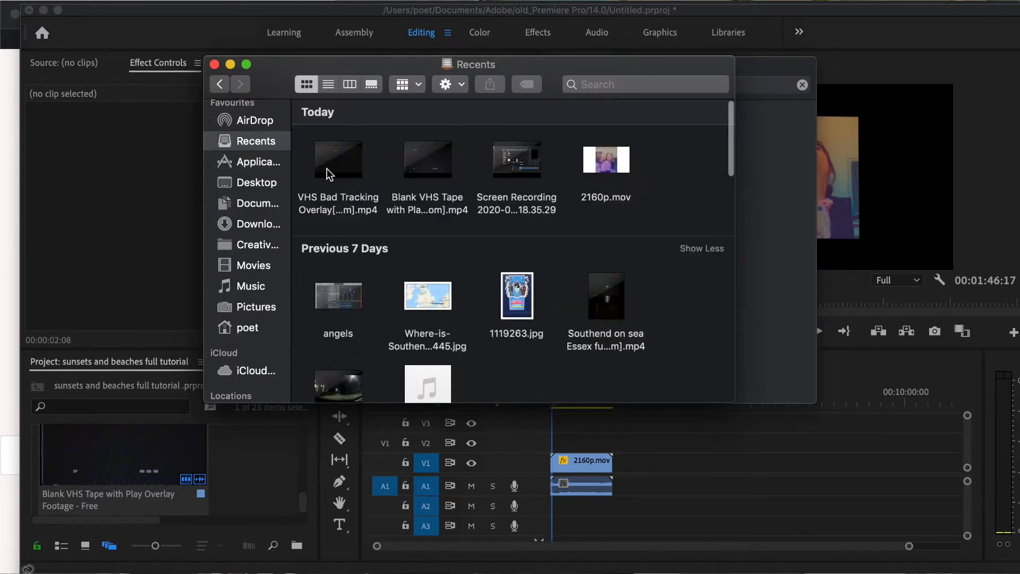
mouse_move(338, 161)
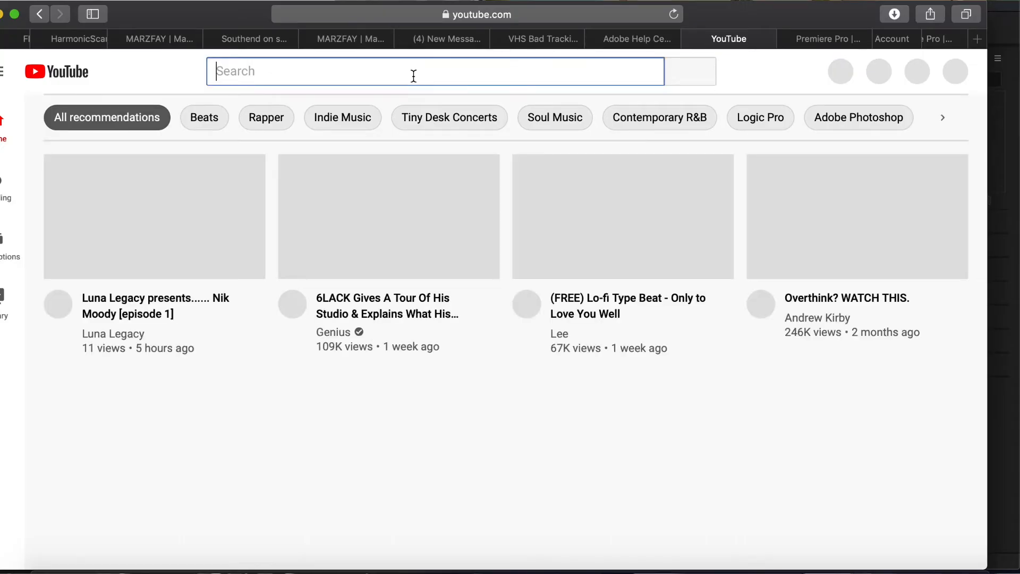
- Search YouTube for 'vhs overlay', then move to the Premiere Pro Creative Cloud tab
type("bh")
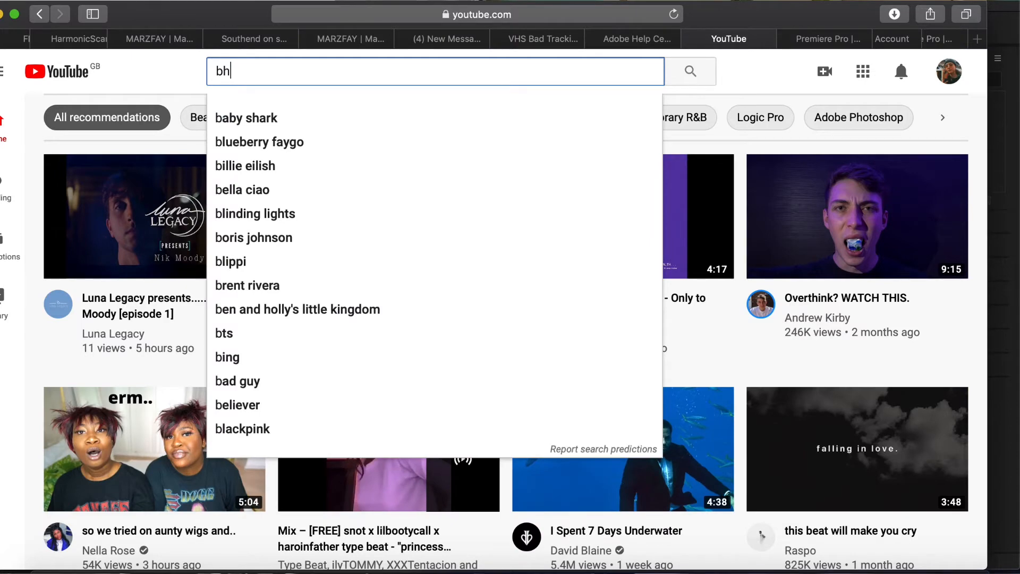
type("vhs")
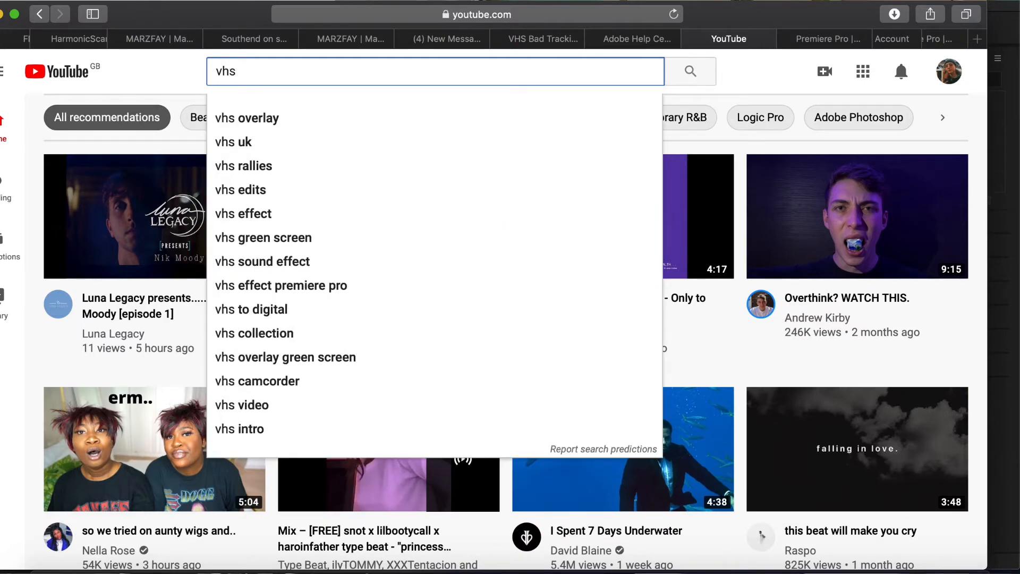
left_click(247, 118)
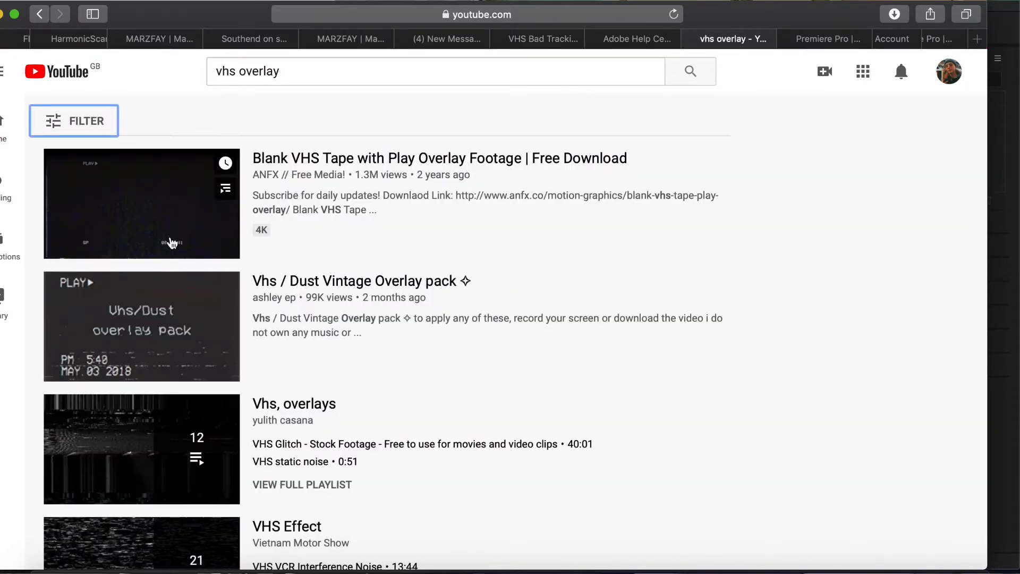
left_click(824, 38)
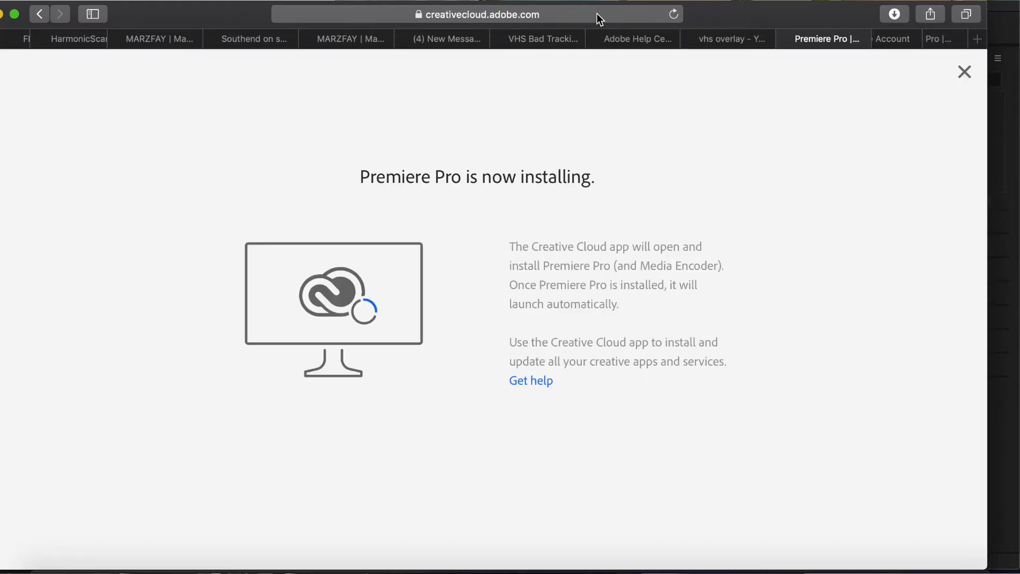
- Go to mpgun.com and bring up its YouTube-to-MP4 converter for the VHS Bad Tracking Overlay
type("mp4g")
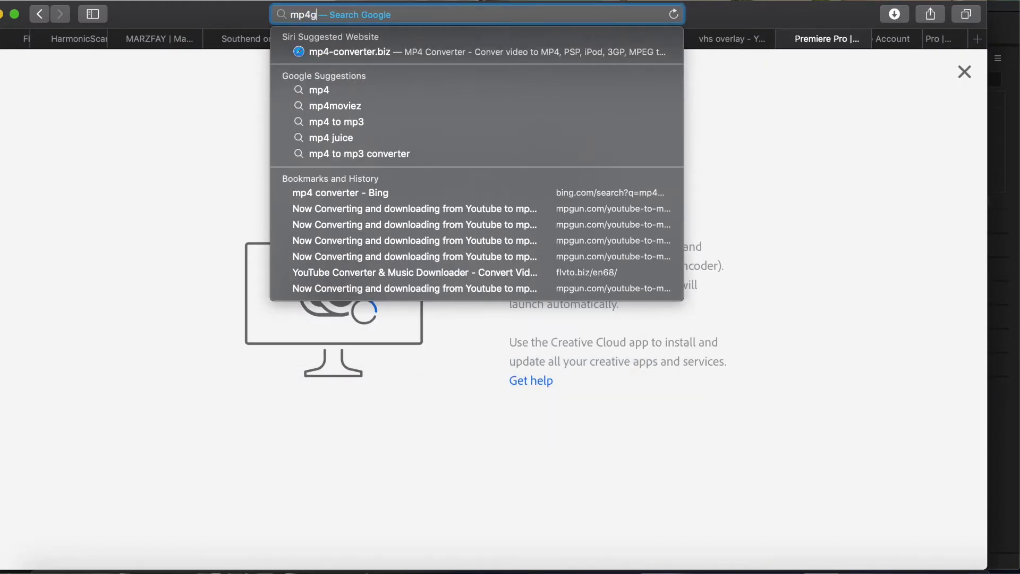
type("un")
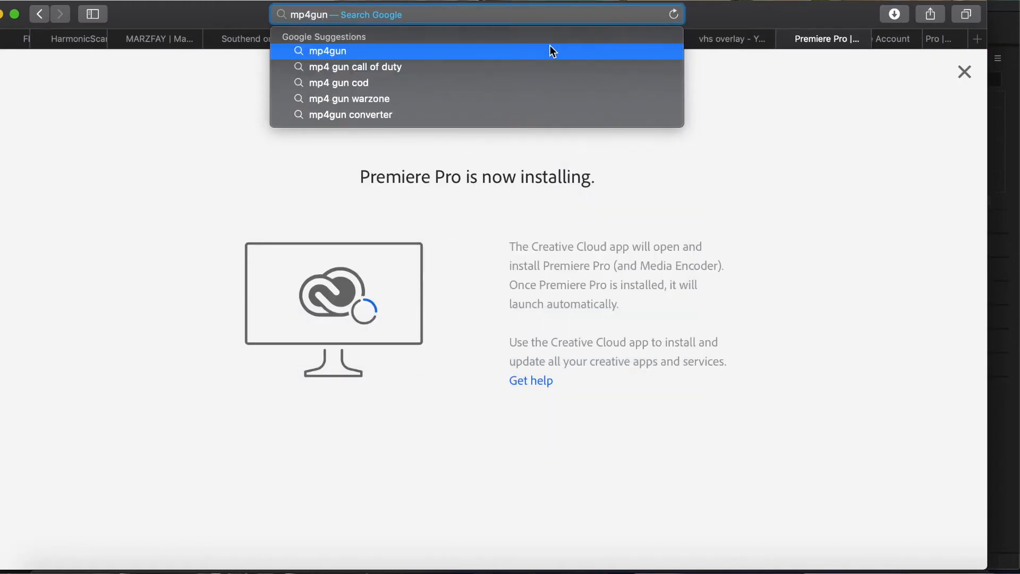
key("backspace")
type("3")
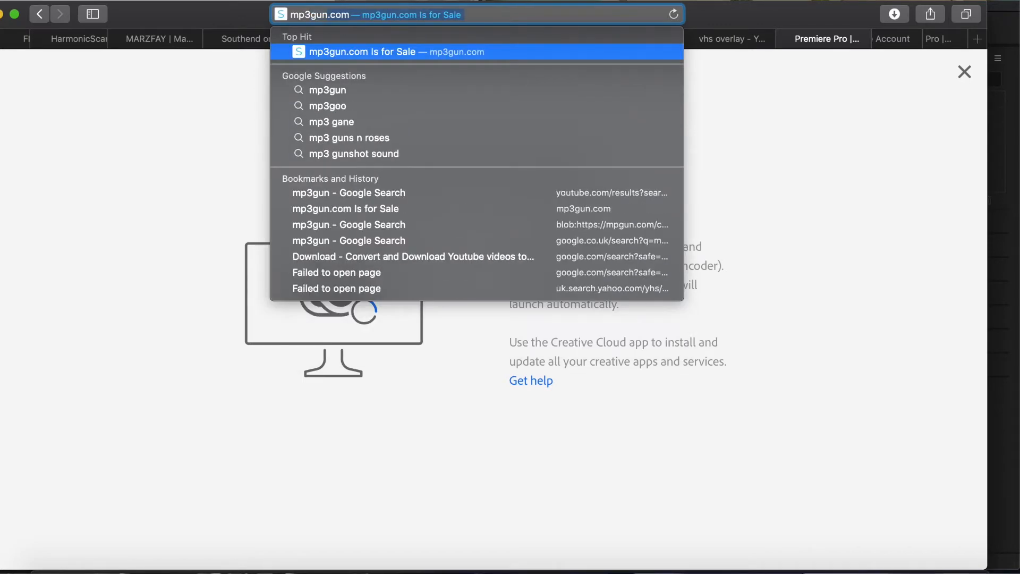
left_click(328, 89)
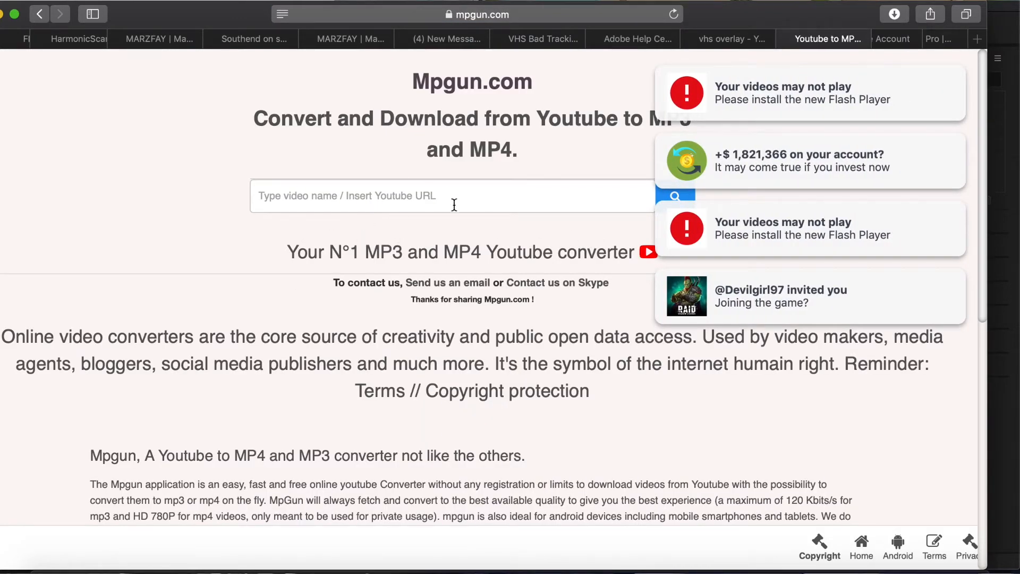
scroll("down", 3)
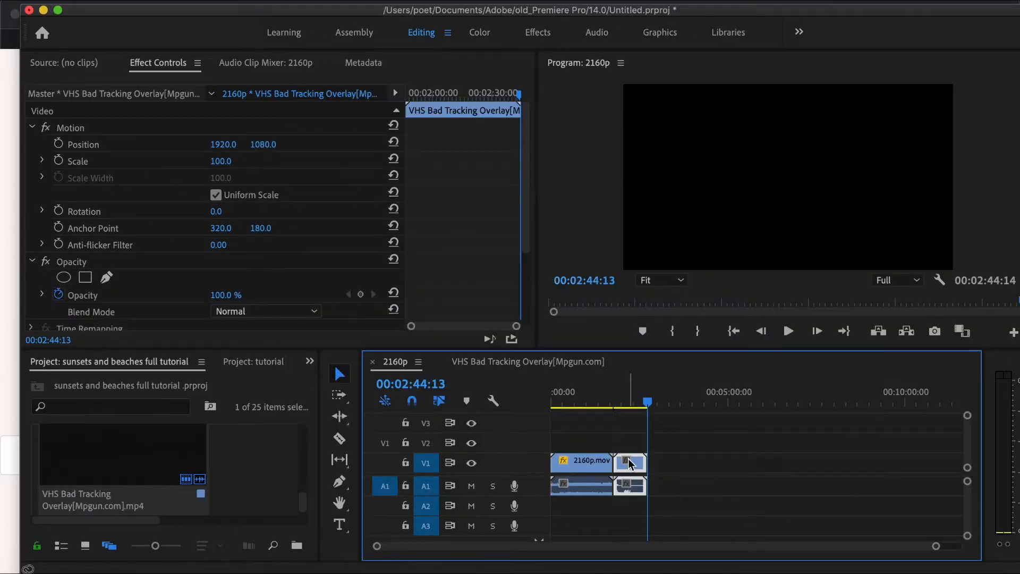
mouse_move(630, 462)
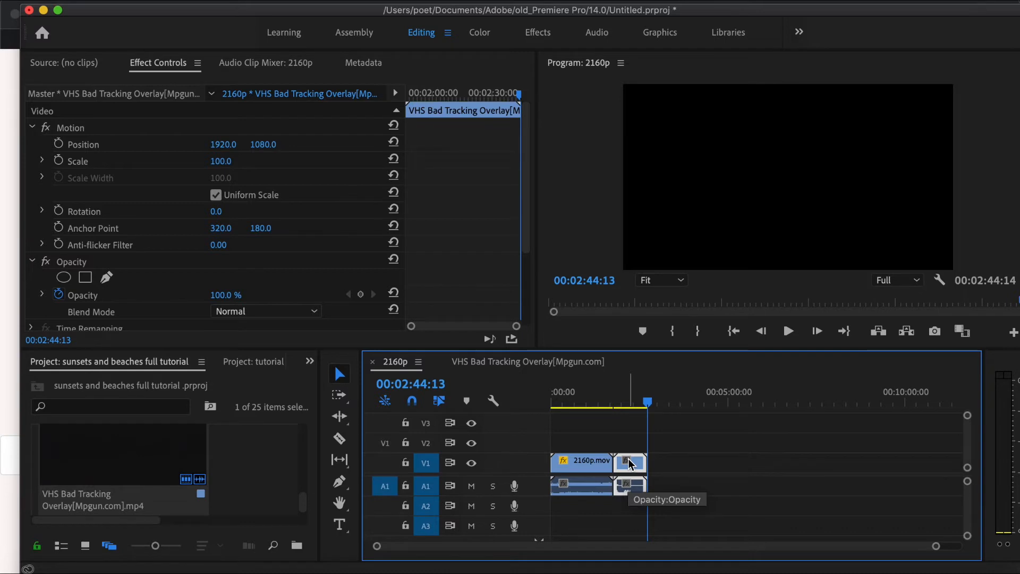
- Select the VHS overlay clip and its A1 audio portion for removal
left_click(787, 330)
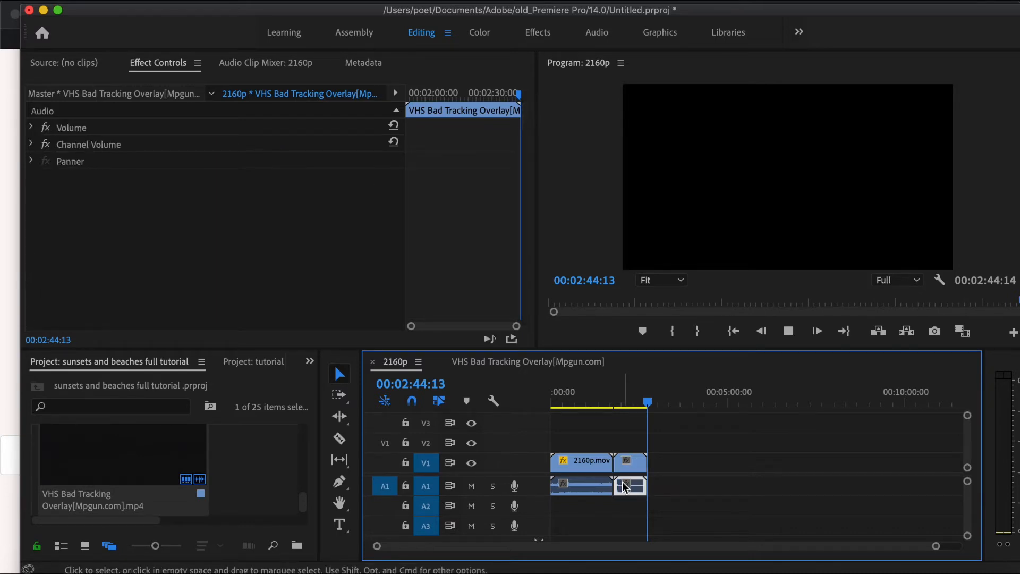
left_click(630, 468)
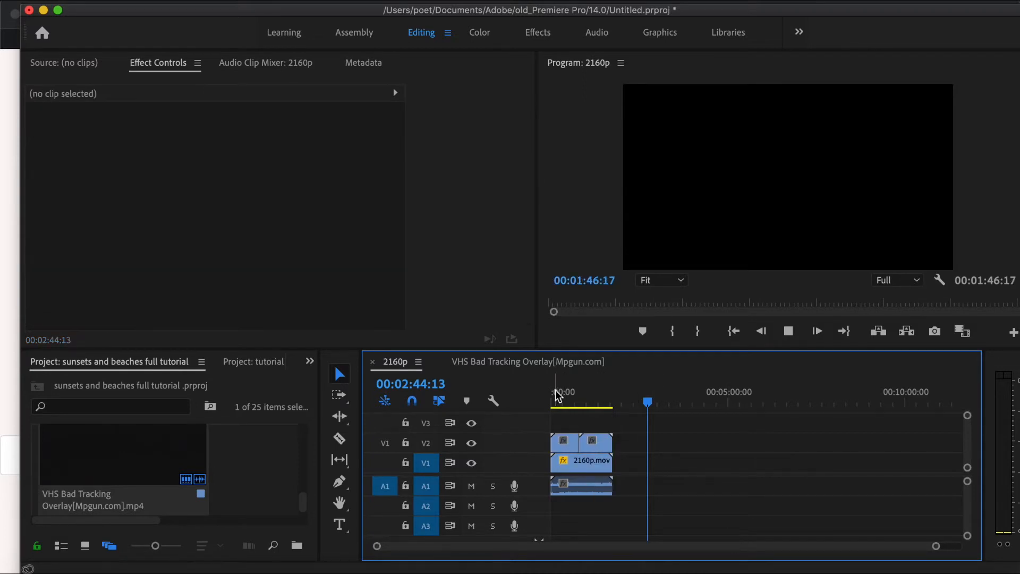
- Park the playhead at the sequence start and select the V2 overlay to show its Effect Controls
left_click(554, 402)
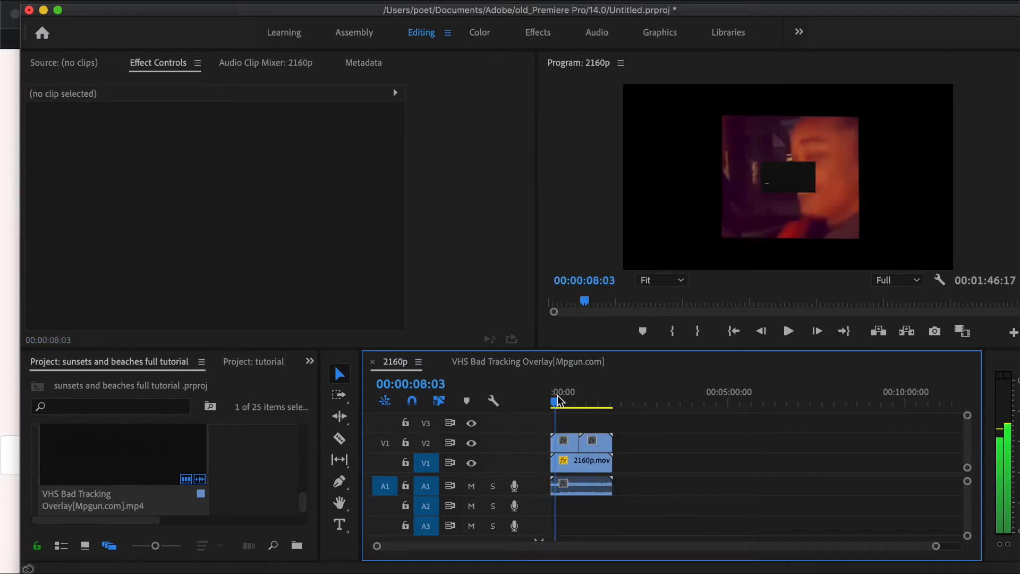
left_click(563, 441)
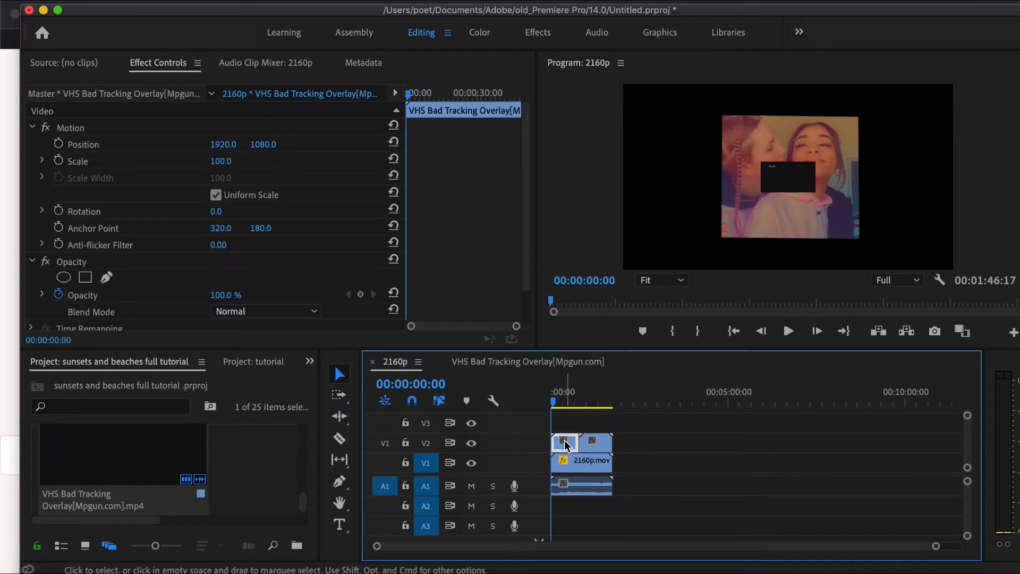
mouse_move(338, 358)
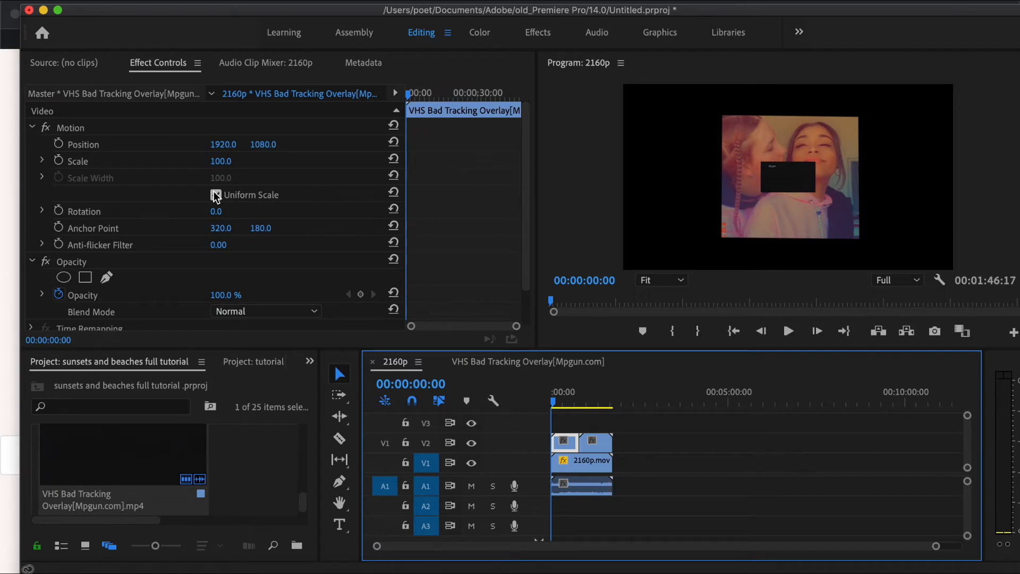
left_click(215, 195)
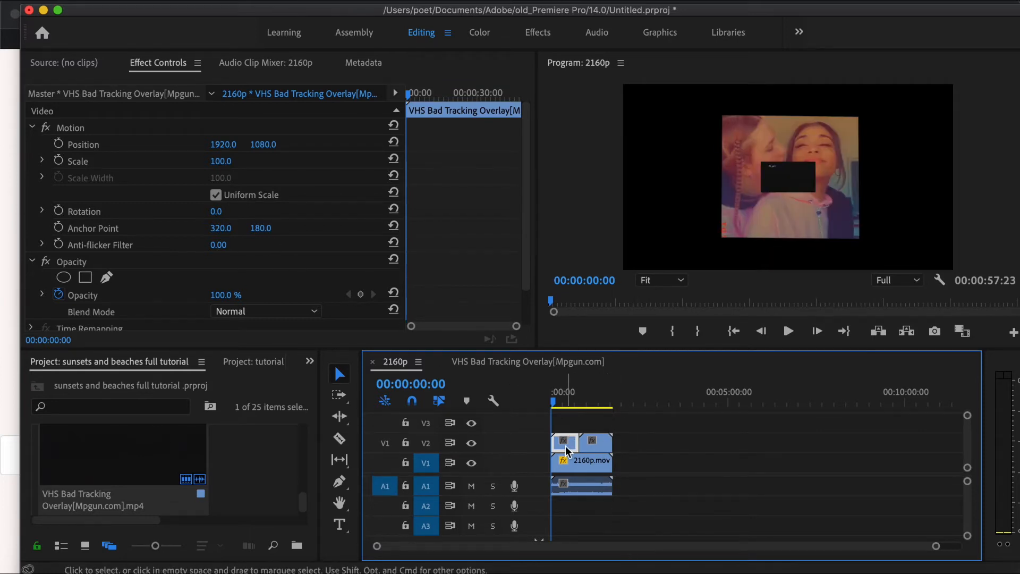
mouse_move(104, 161)
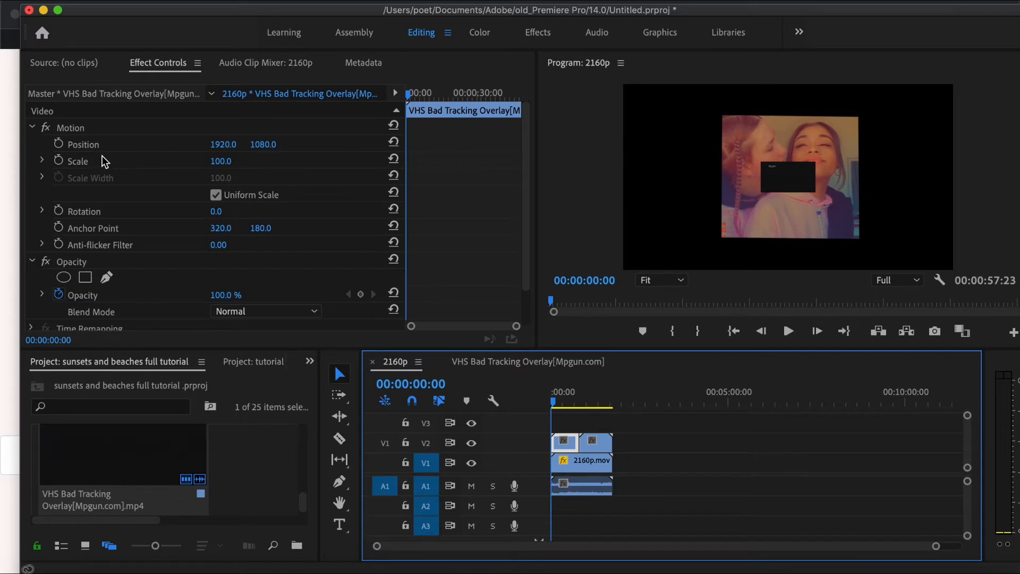
mouse_move(806, 189)
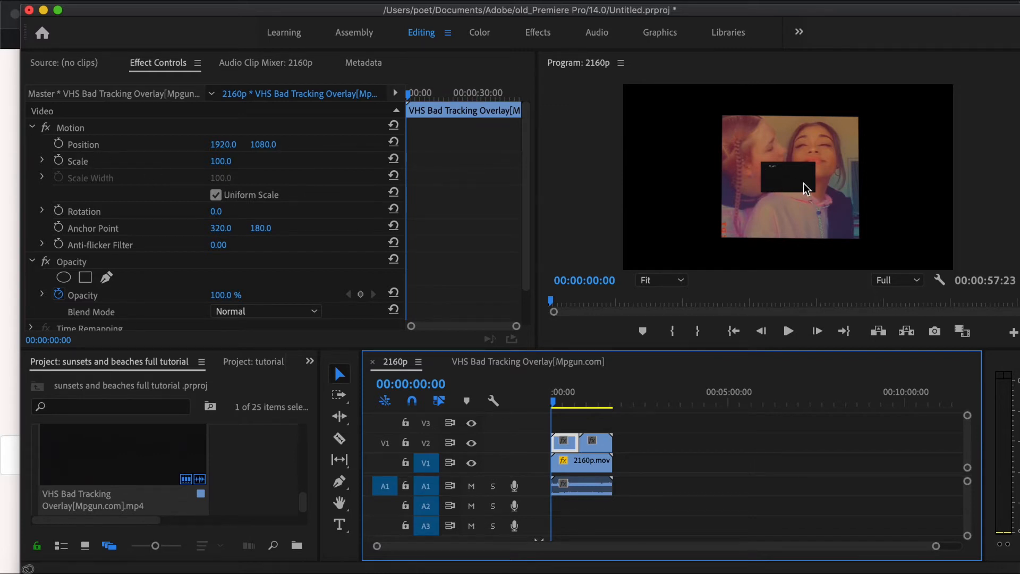
mouse_move(116, 175)
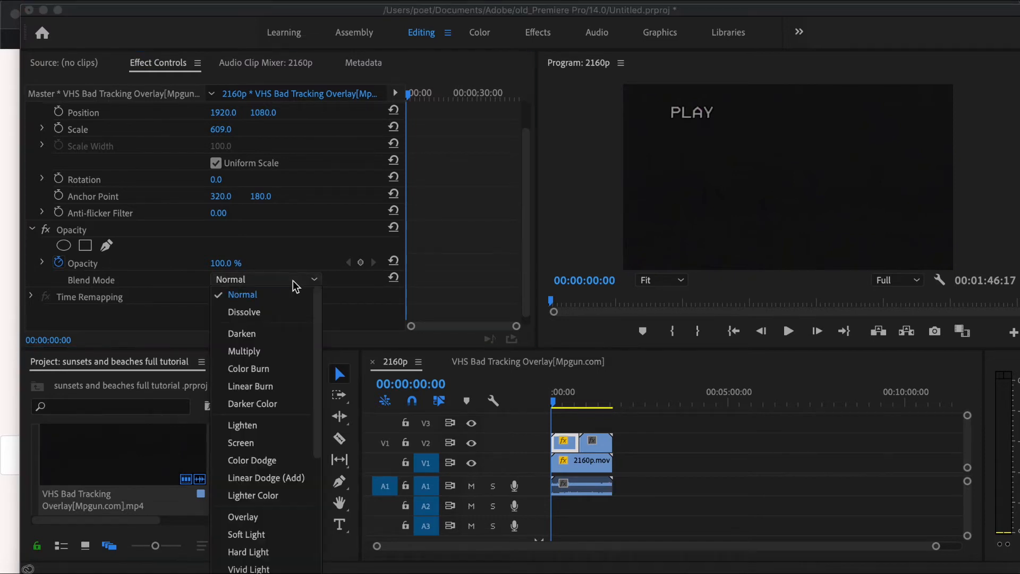
- Set the VHS overlay's blend mode to Screen so 2160p.mov shows through
left_click(242, 442)
type("colo")
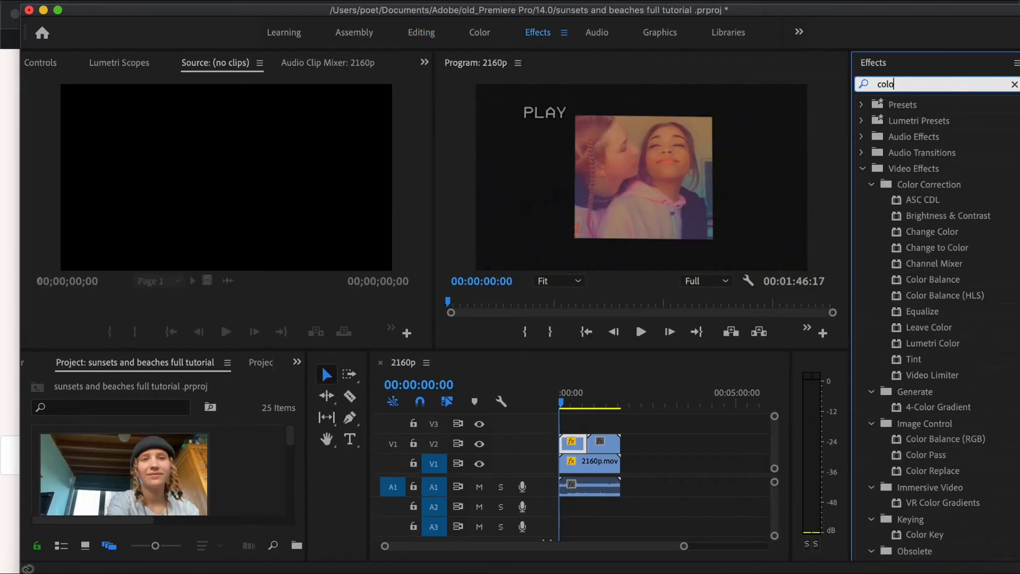
mouse_move(916, 447)
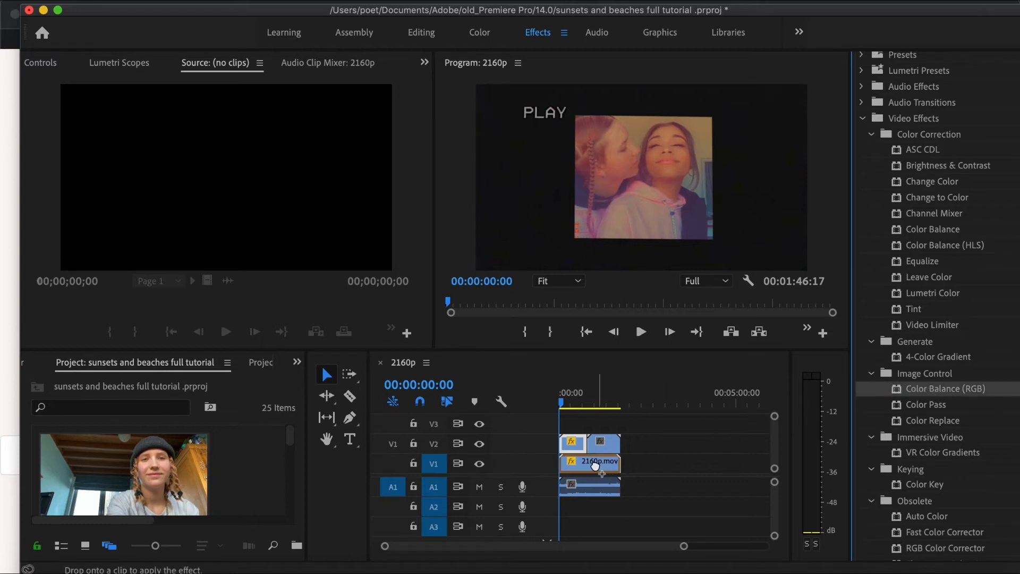
- Apply Color Balance (RGB) to the 2160p.mov clip on V1
left_click(589, 463)
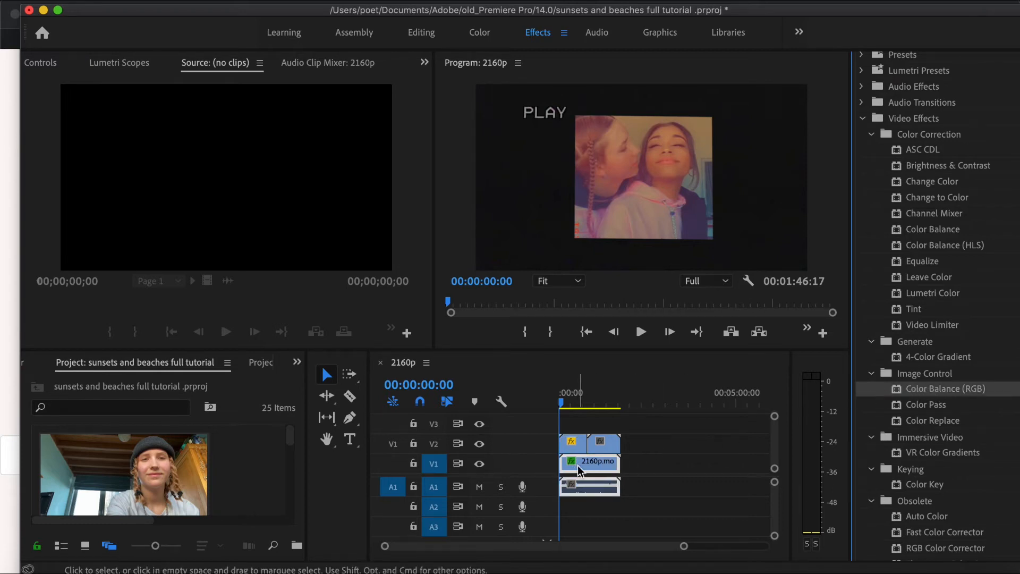
mouse_move(593, 470)
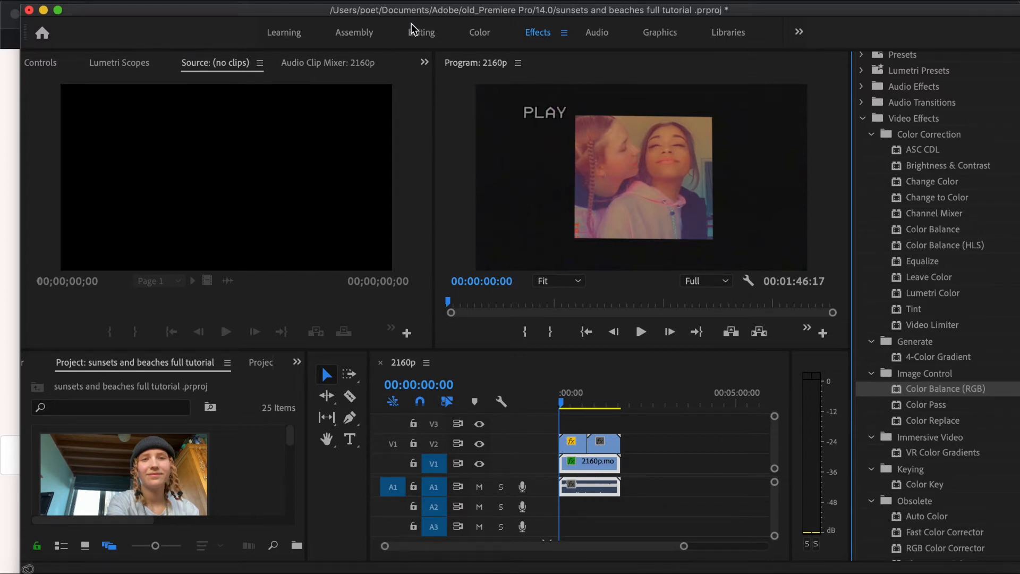
- In the Editing workspace, set Color Balance (RGB) to Red 200, Green 68, Blue 100
left_click(420, 32)
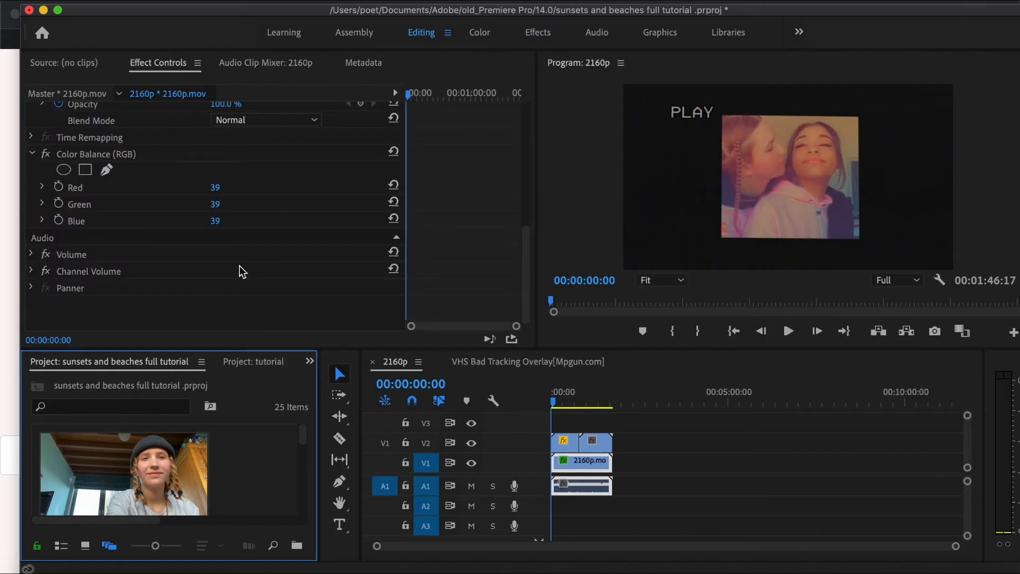
mouse_move(224, 210)
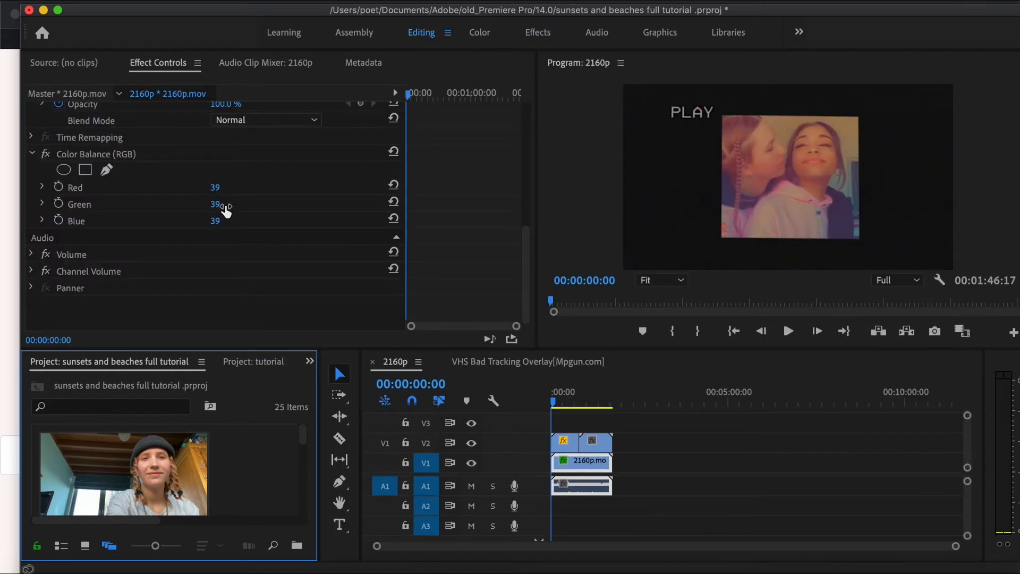
mouse_move(262, 227)
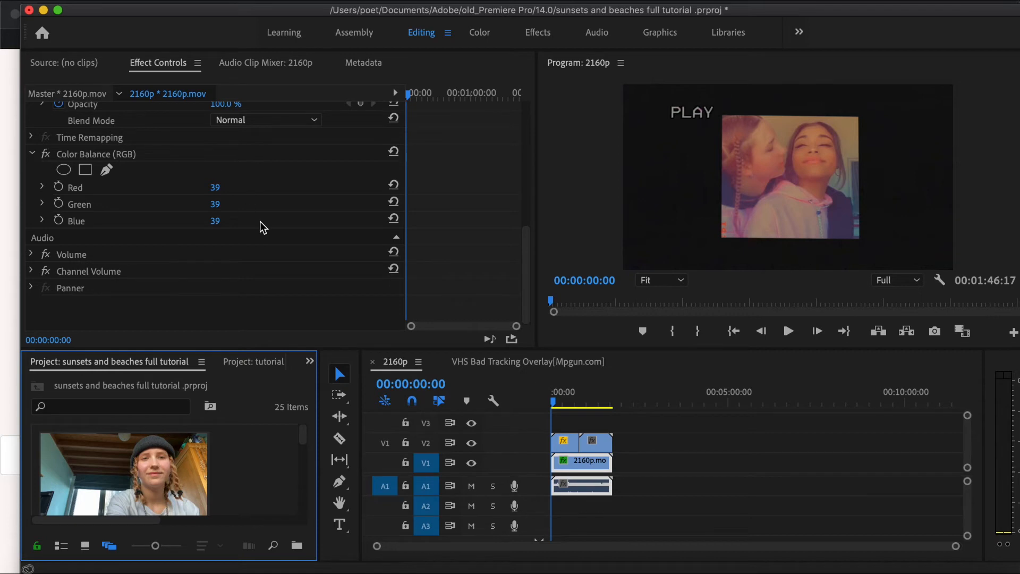
mouse_move(608, 460)
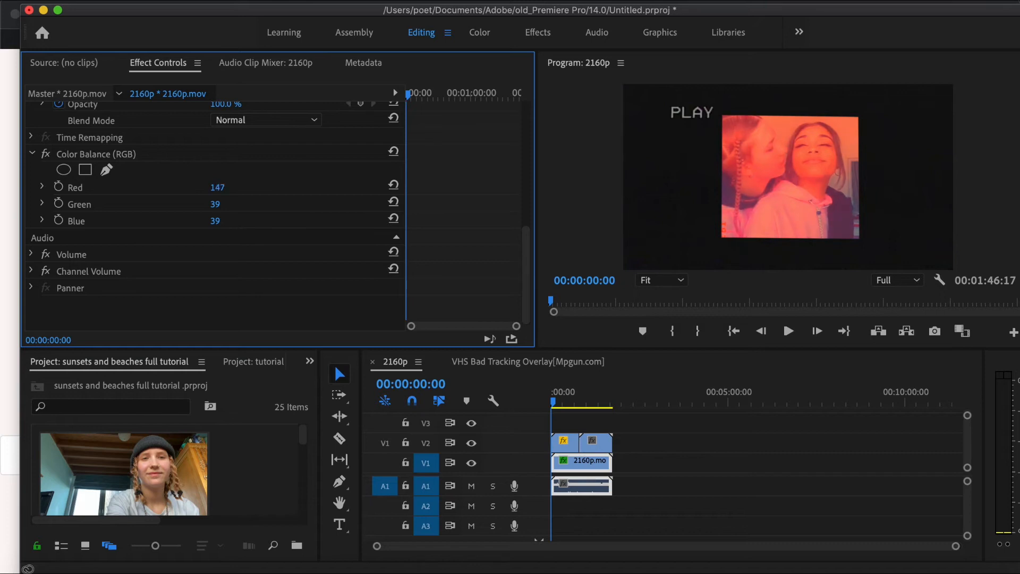
left_click_drag(216, 187, 202, 187)
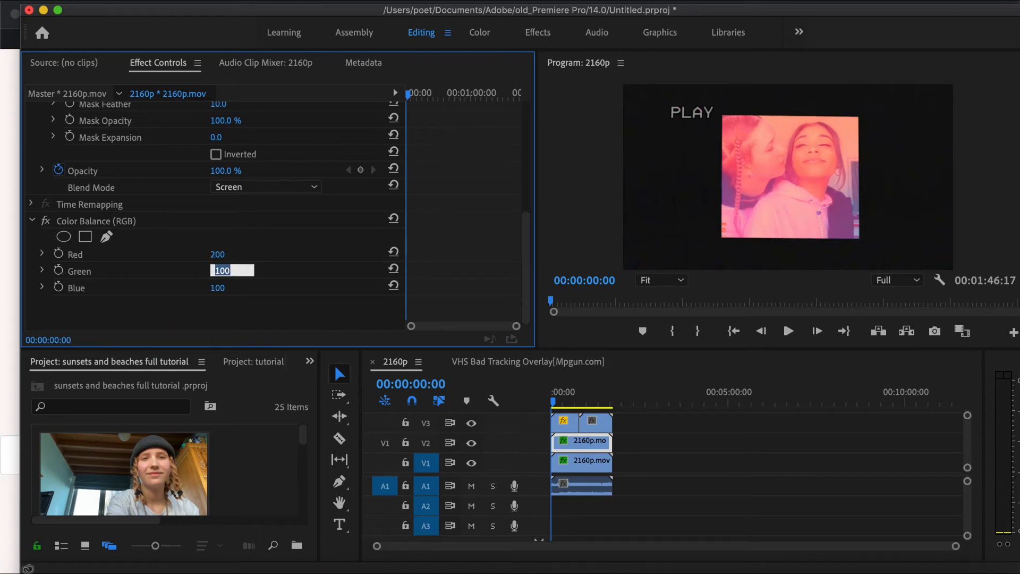
type("68")
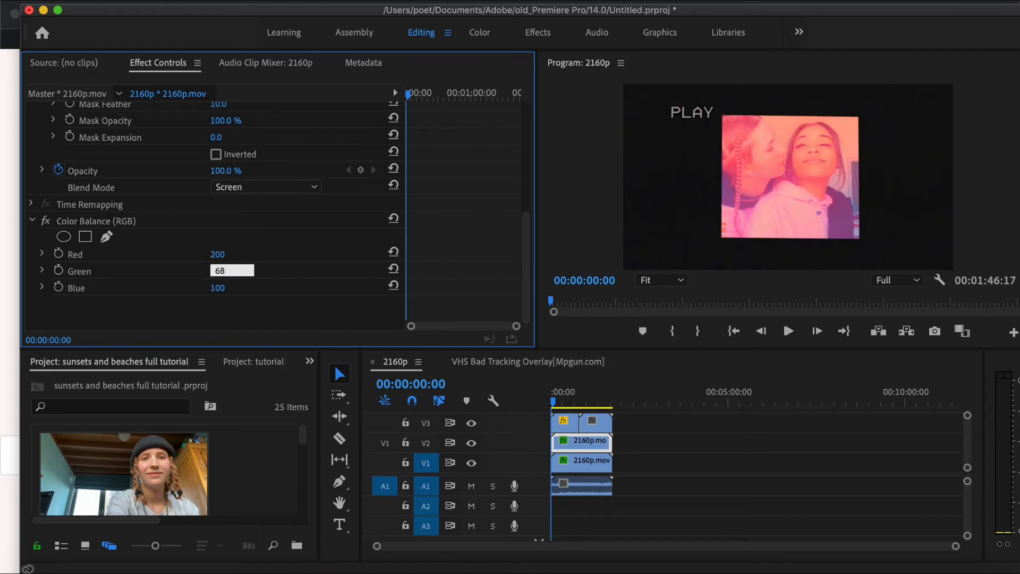
key("Return")
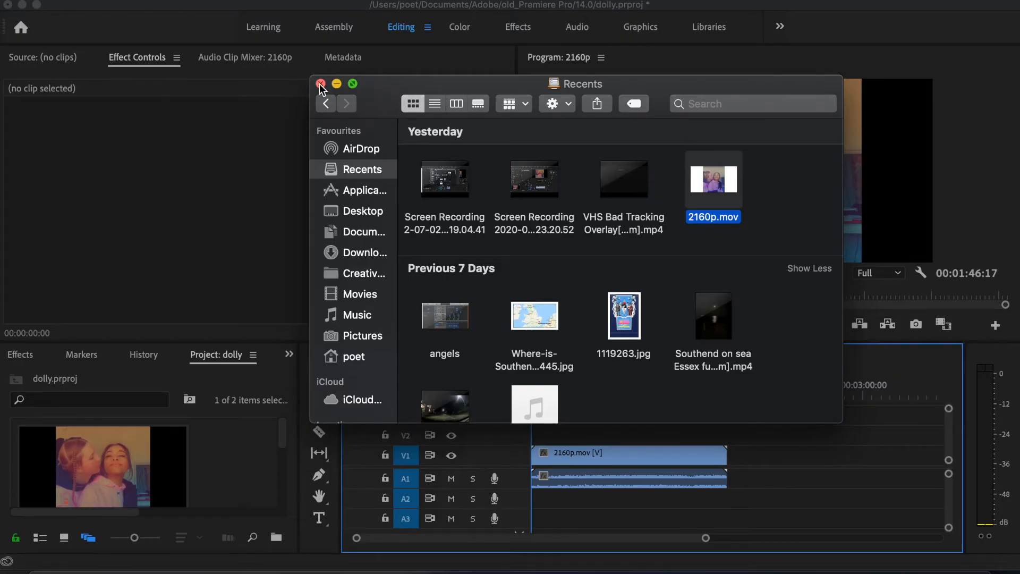
- Razor-cut 2160p.mov on V1 and delete the middle piece, leaving a gap
left_click(320, 83)
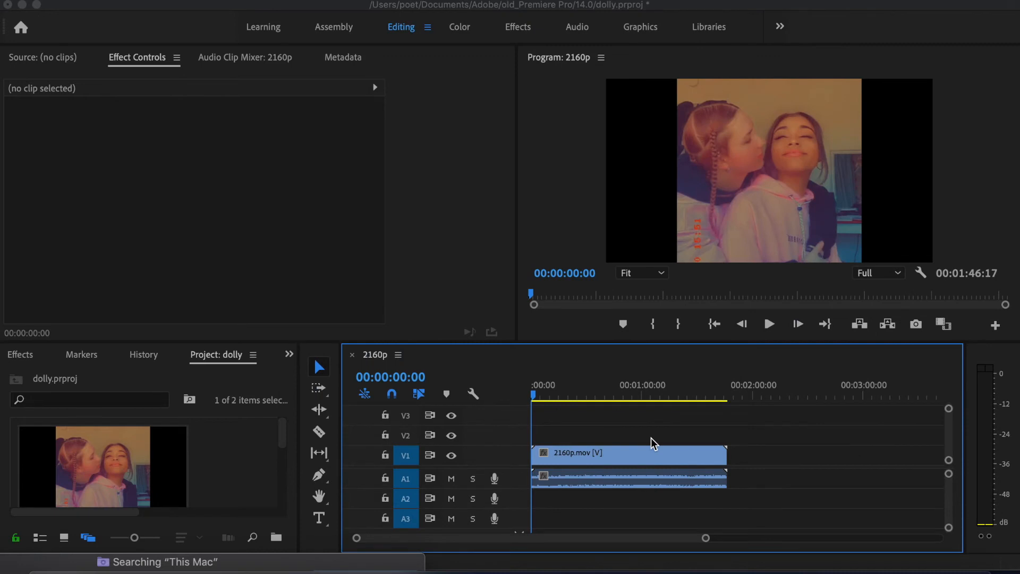
mouse_move(354, 442)
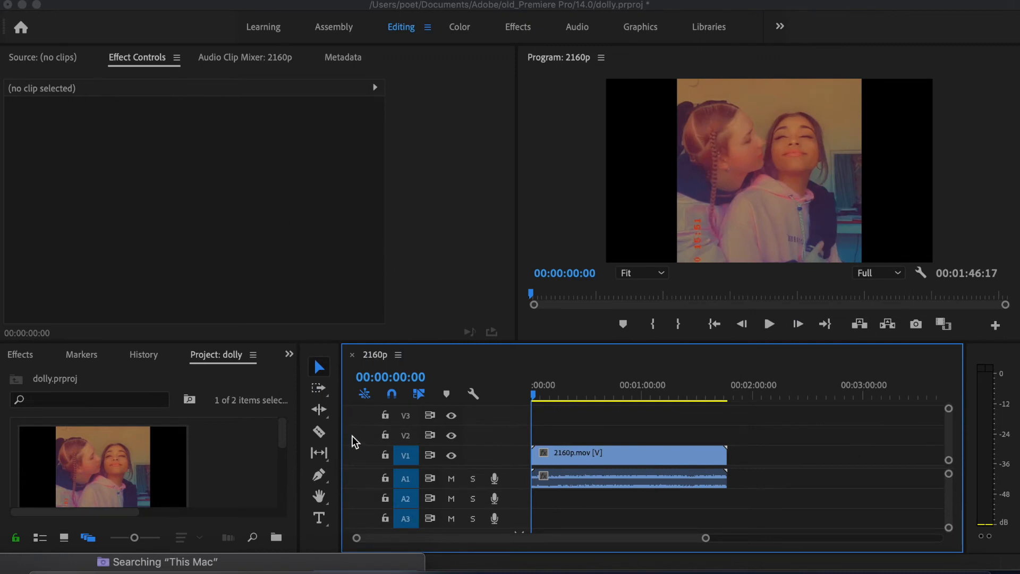
mouse_move(323, 107)
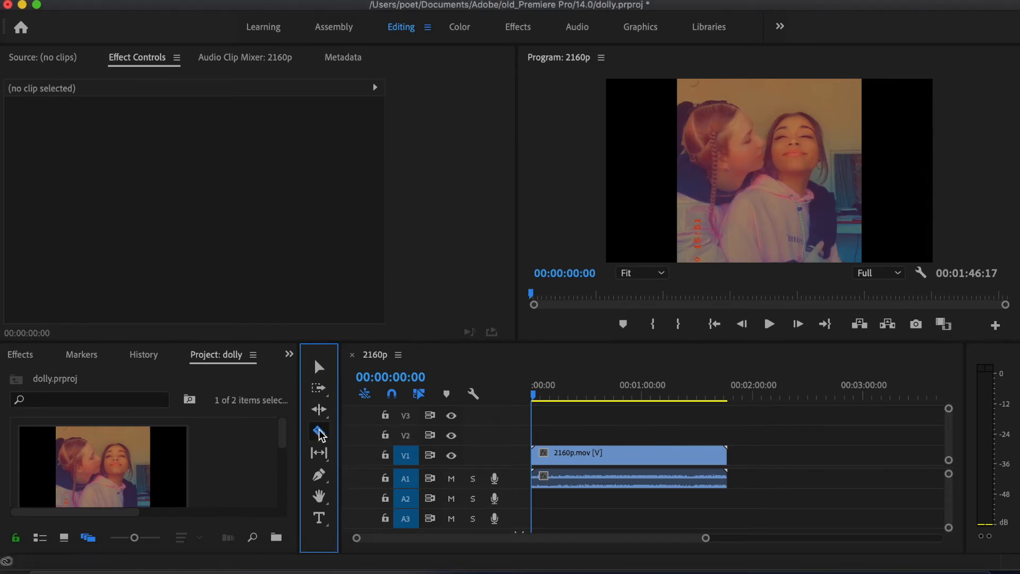
left_click(318, 432)
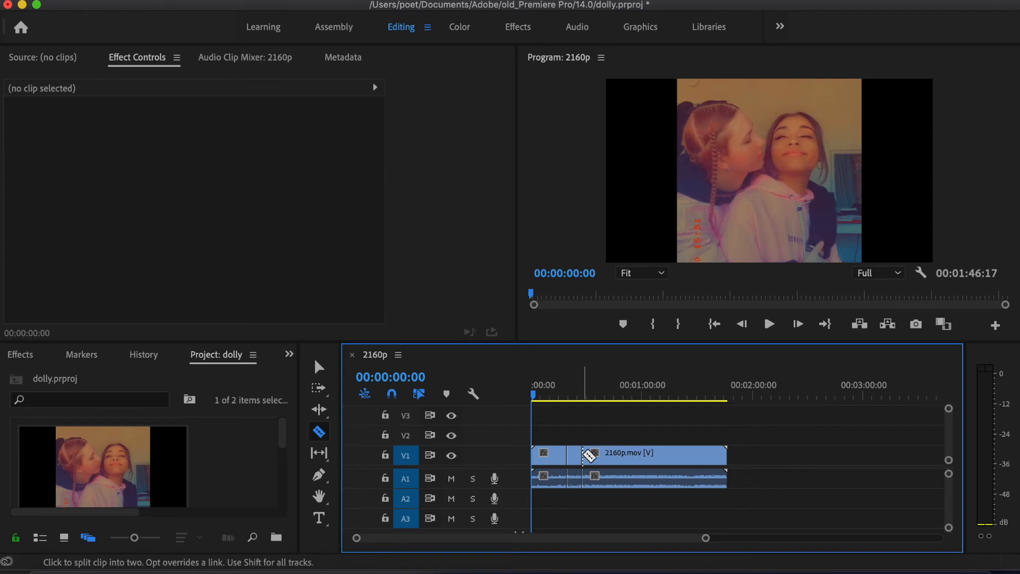
left_click(319, 366)
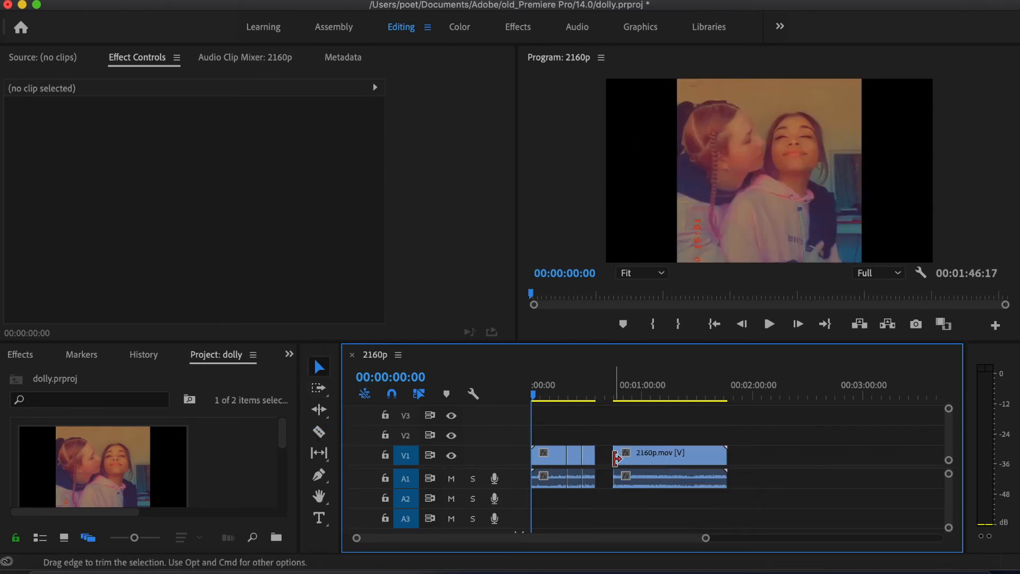
left_click(591, 396)
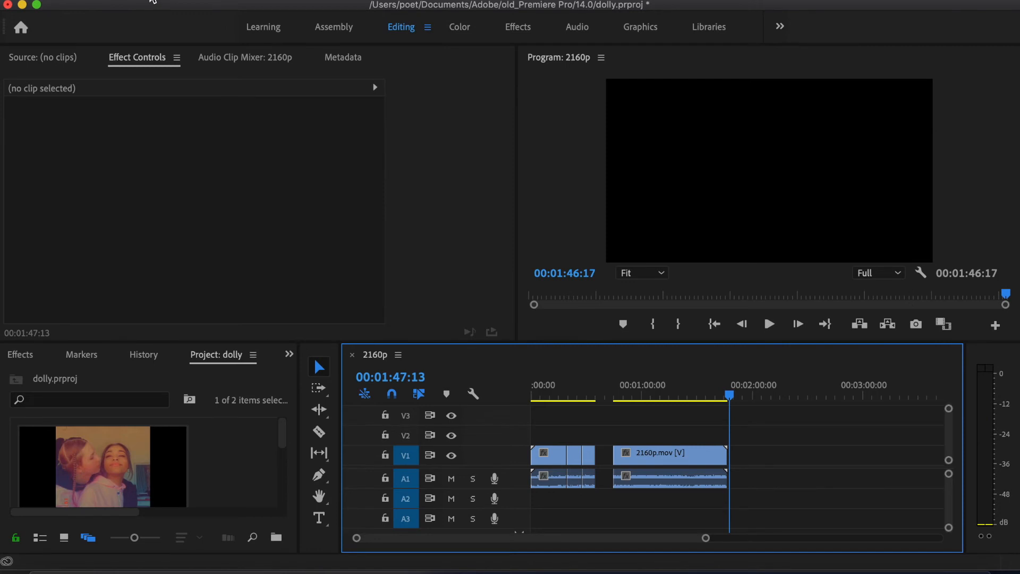
- Create legacy title 'Title 01' at 3840x2160 via File > New and accept it
left_click(169, 3)
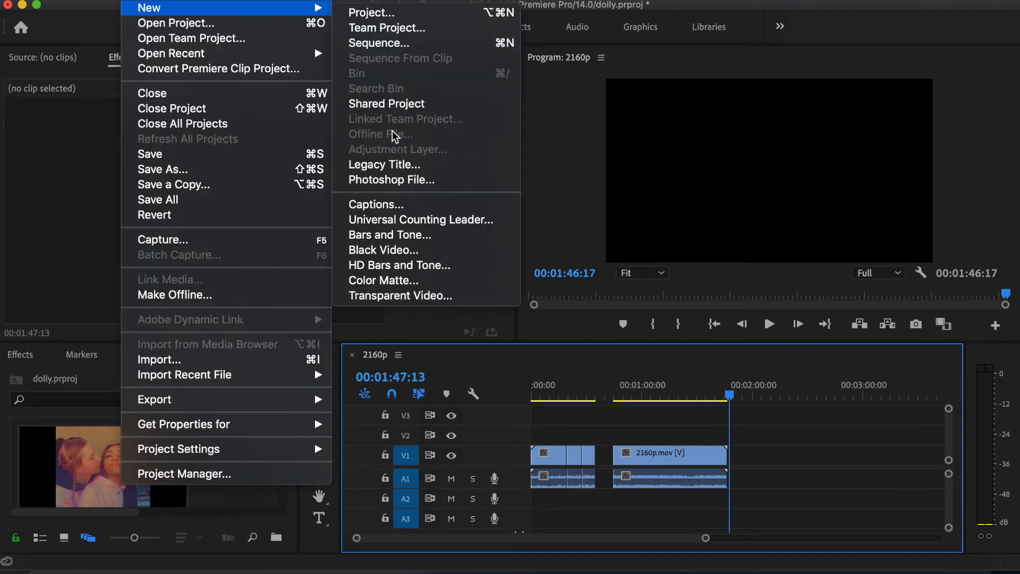
left_click(383, 164)
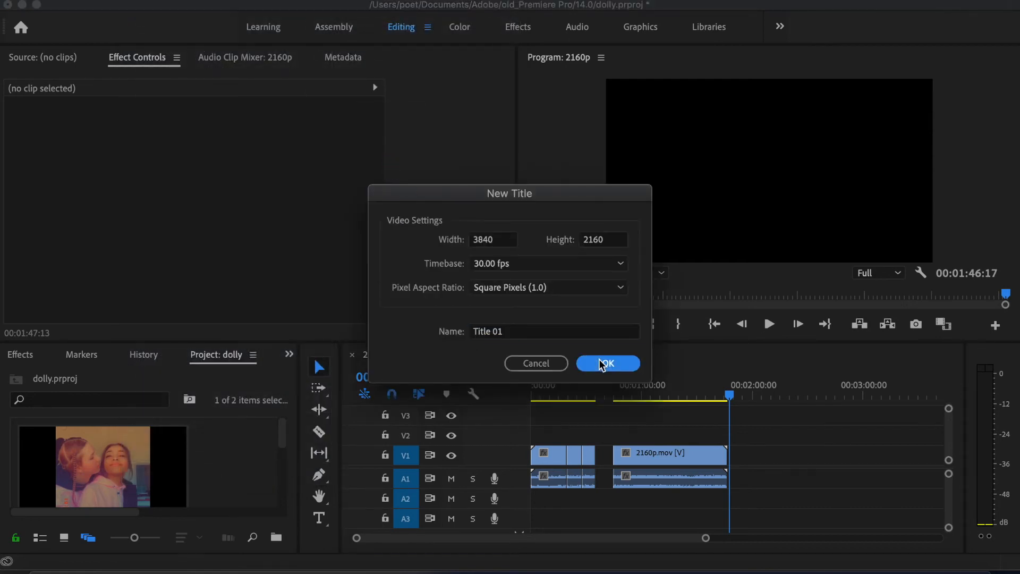
left_click(608, 363)
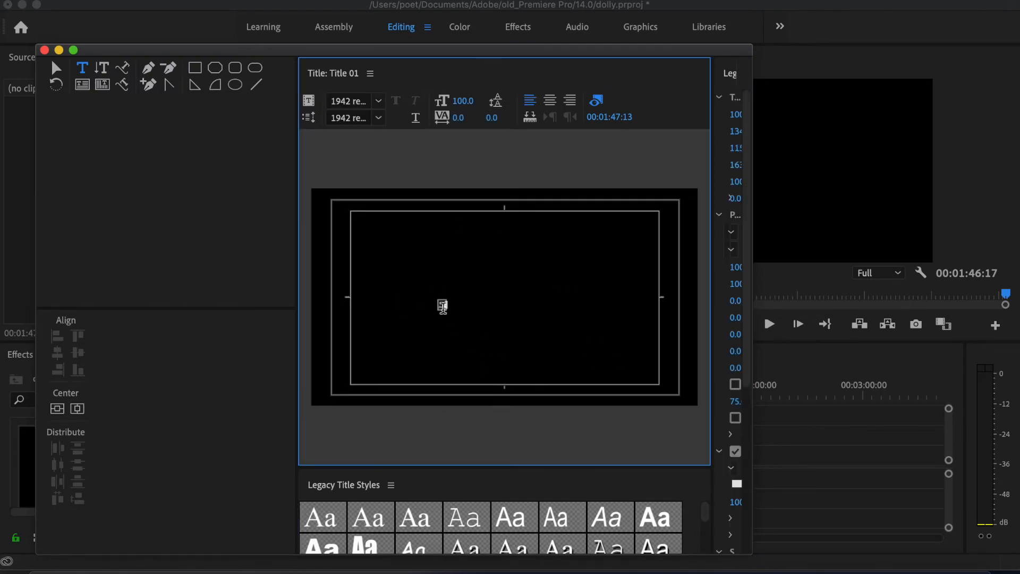
- Enter the title text 'marz fay' and centre it vertically and horizontally in the frame
type("farz fay")
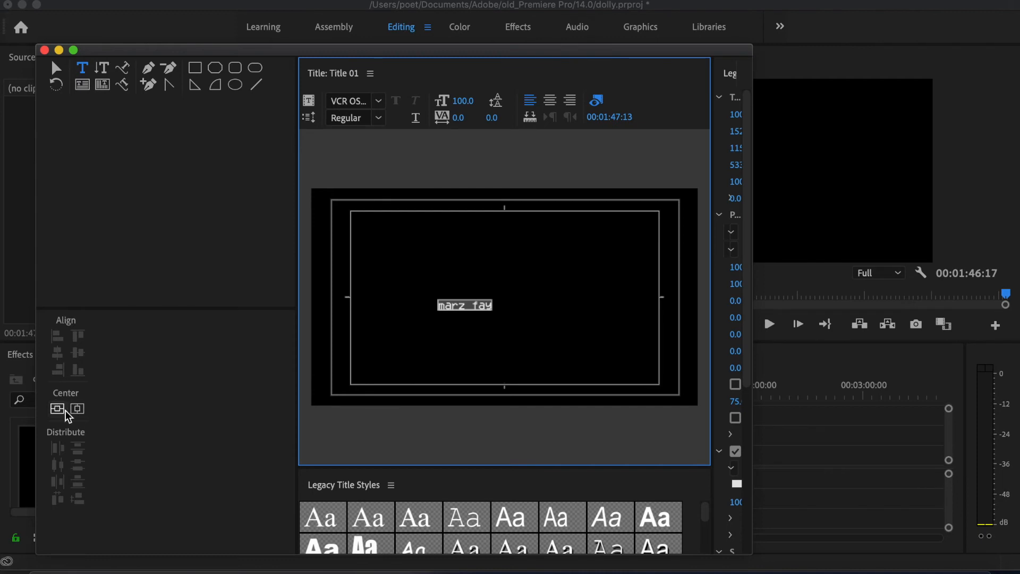
left_click(76, 408)
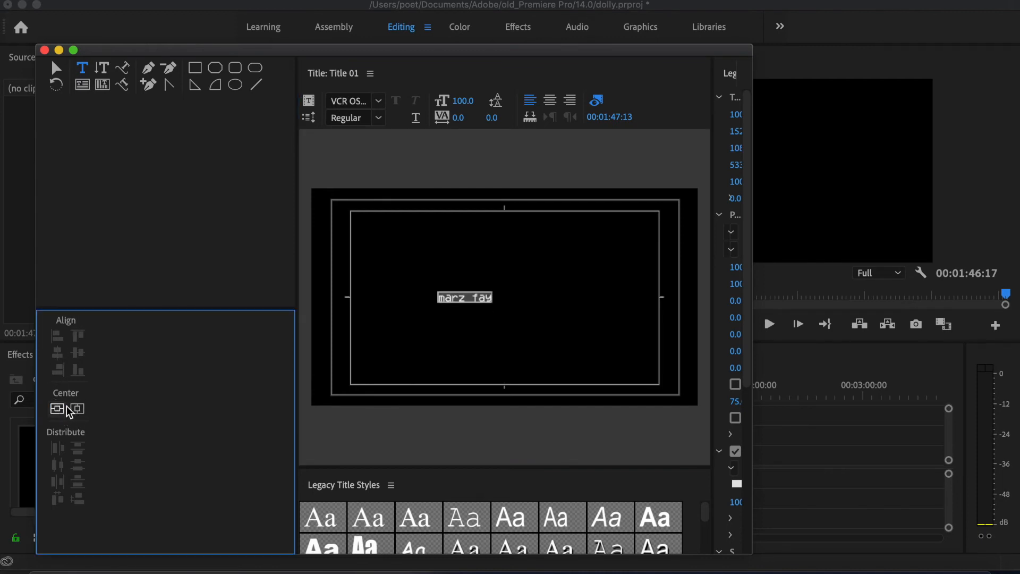
left_click(56, 408)
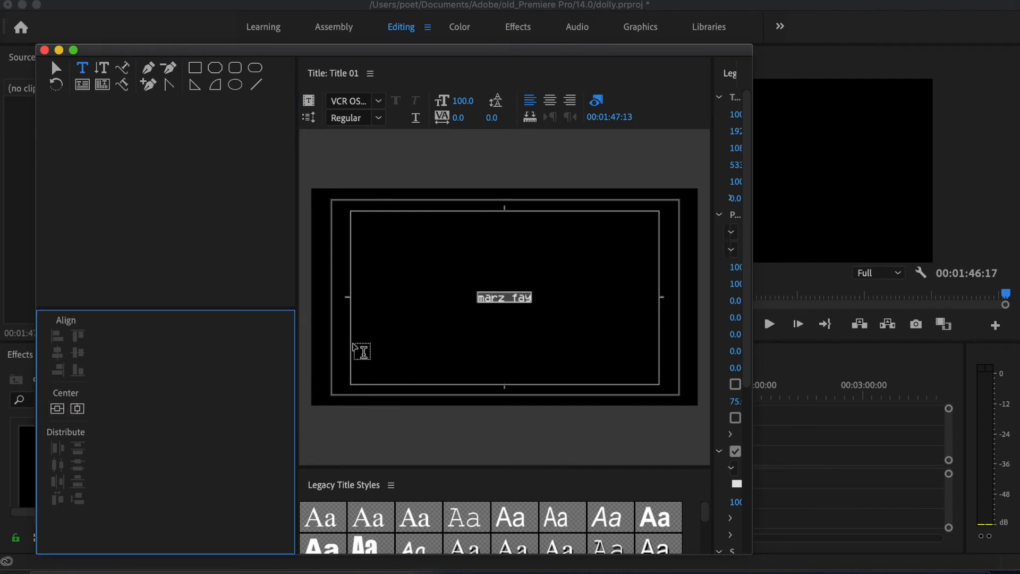
mouse_move(167, 202)
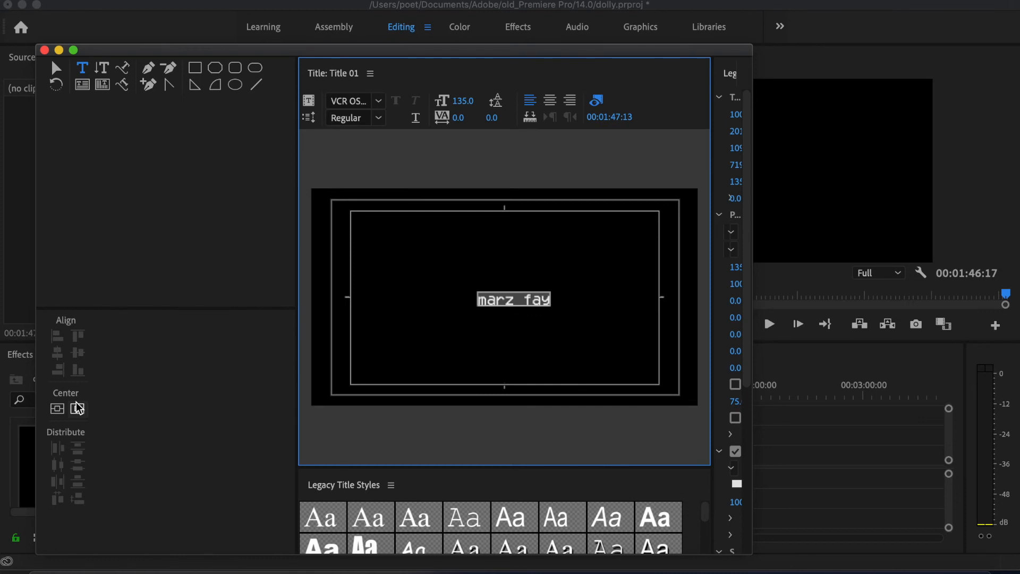
left_click(76, 408)
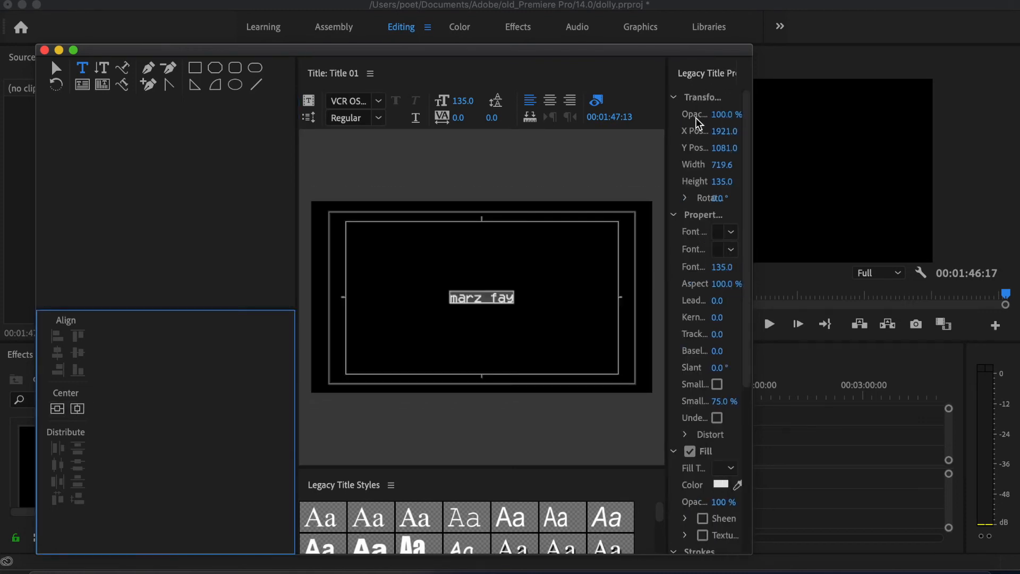
mouse_move(720, 180)
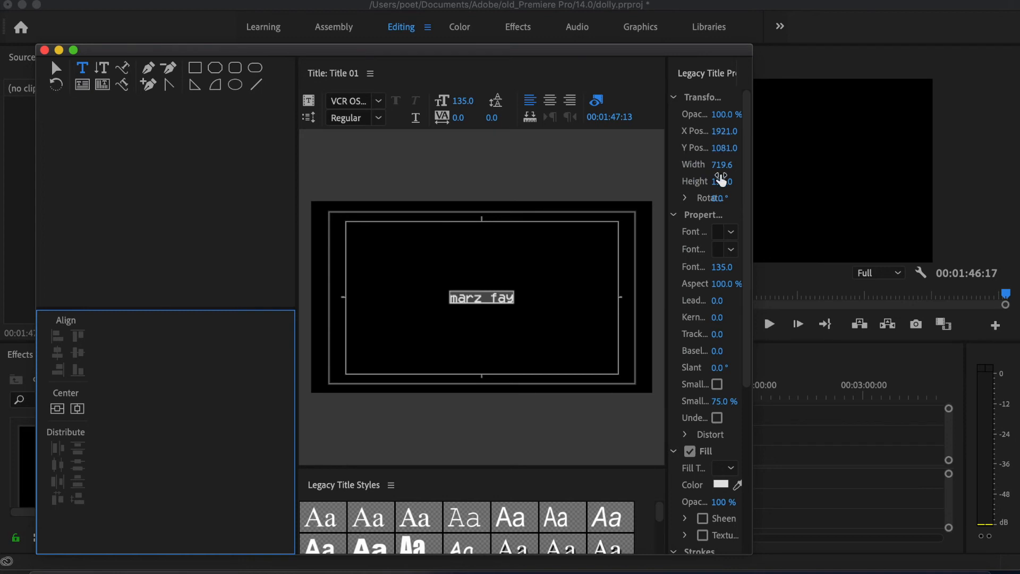
mouse_move(726, 270)
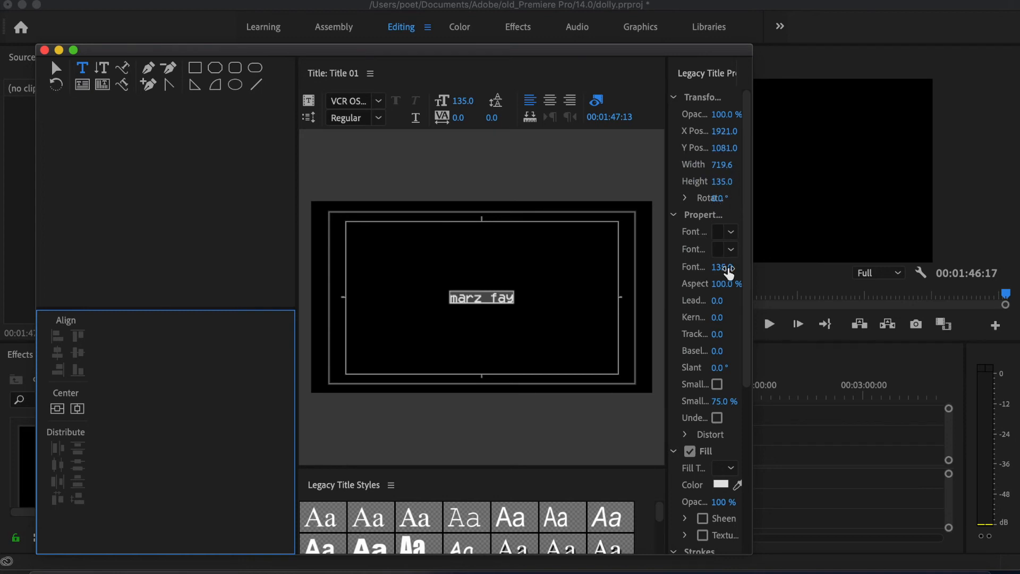
mouse_move(558, 254)
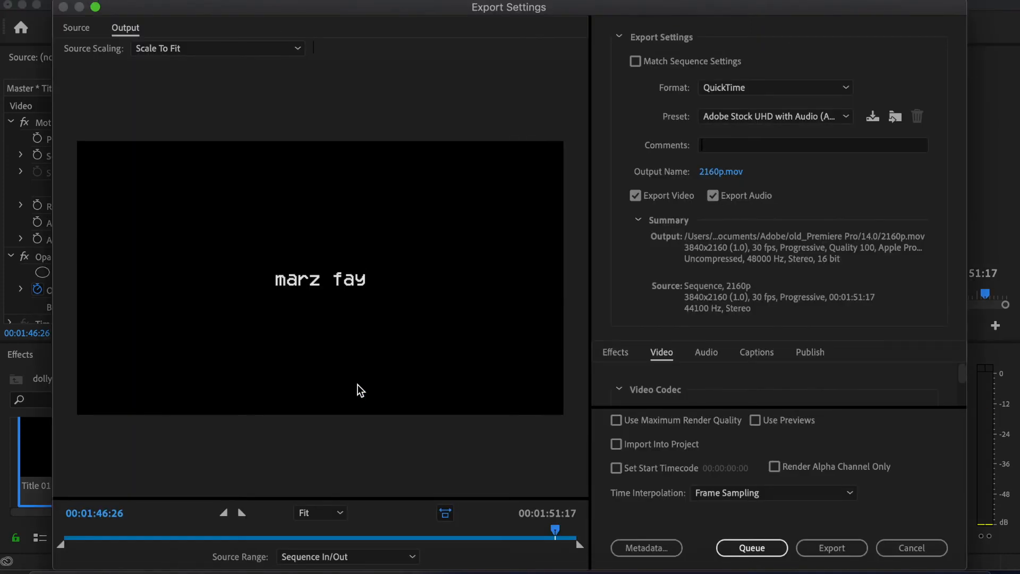
mouse_move(751, 547)
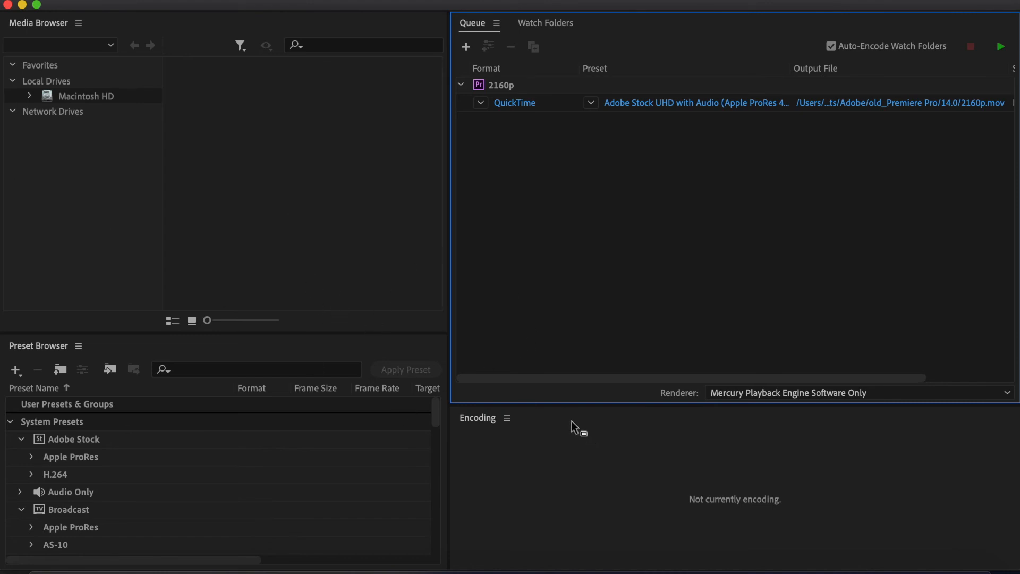
mouse_move(457, 460)
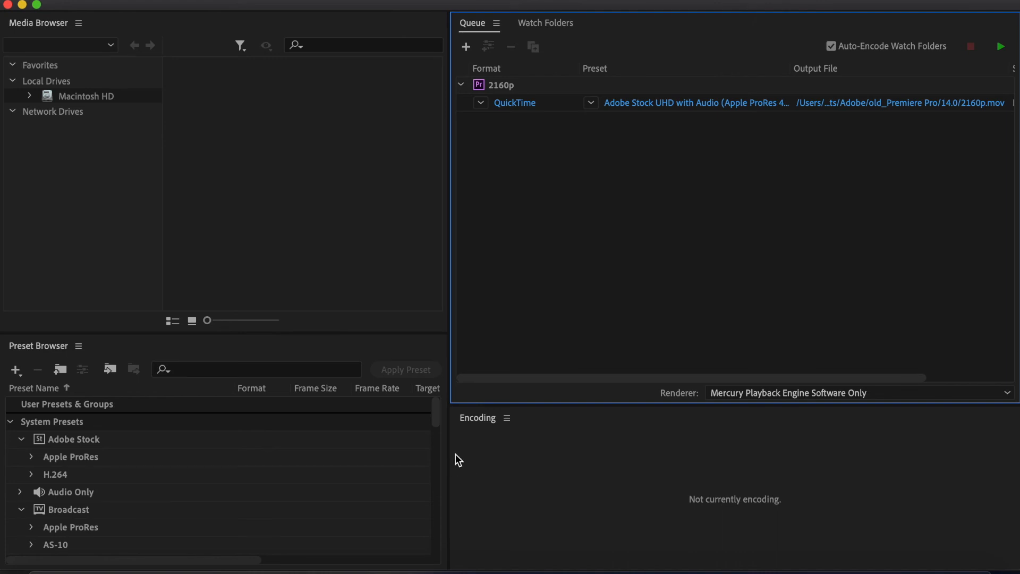